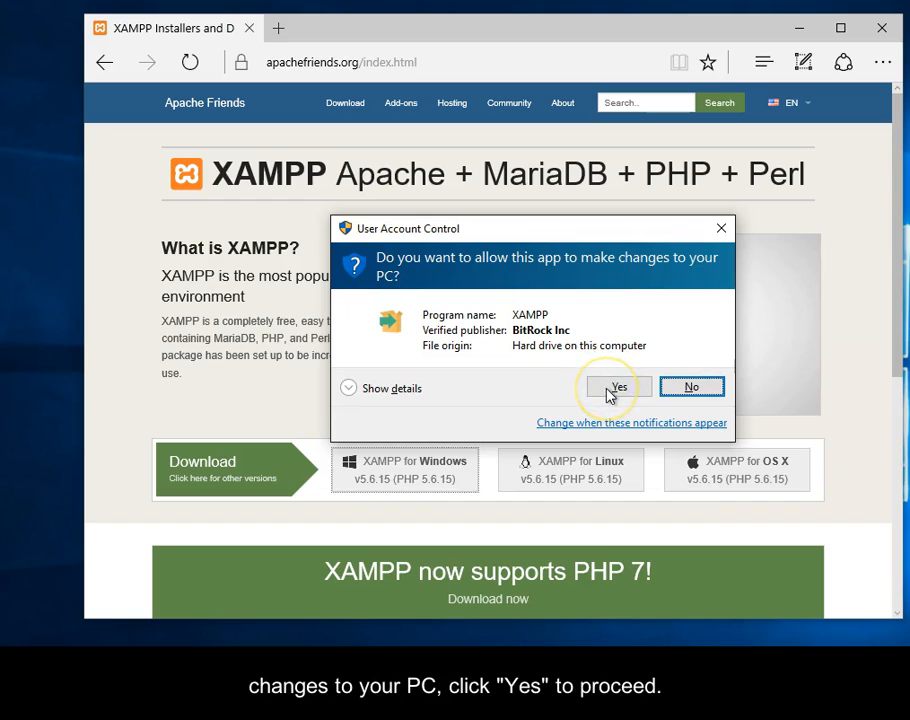
Approve the User Account Control prompt so the XAMPP installer can run.
click(616, 387)
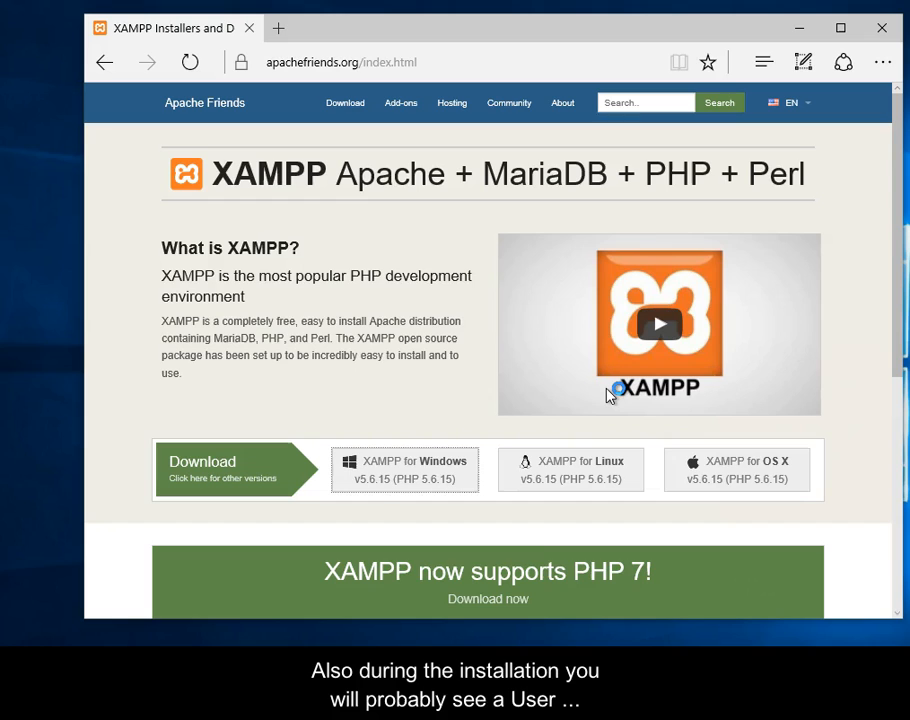
click(659, 324)
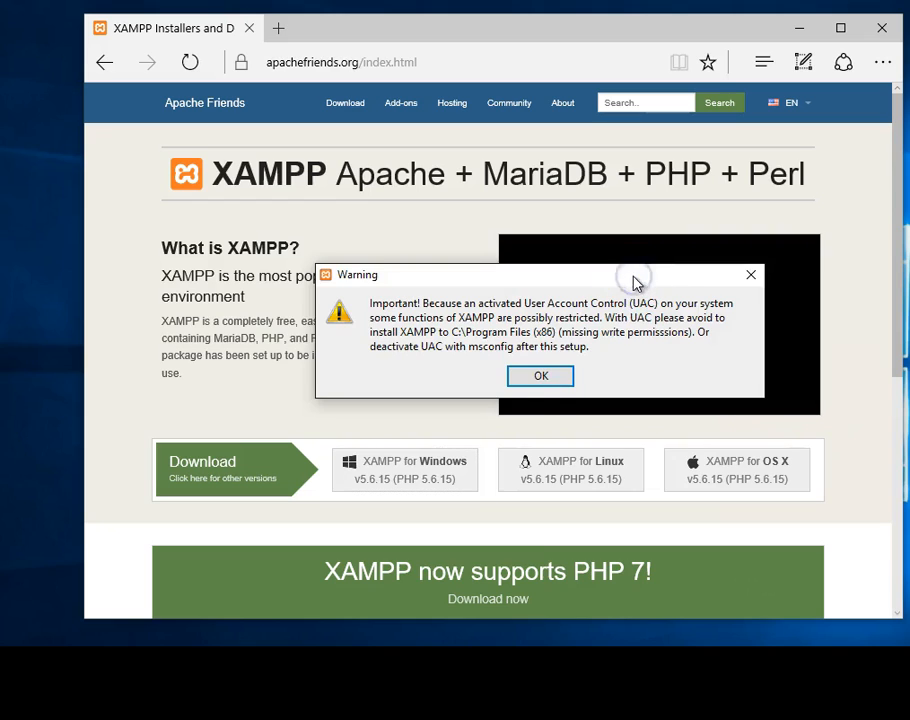
Dismiss the UAC restriction warning and advance past the Setup welcome page.
click(540, 375)
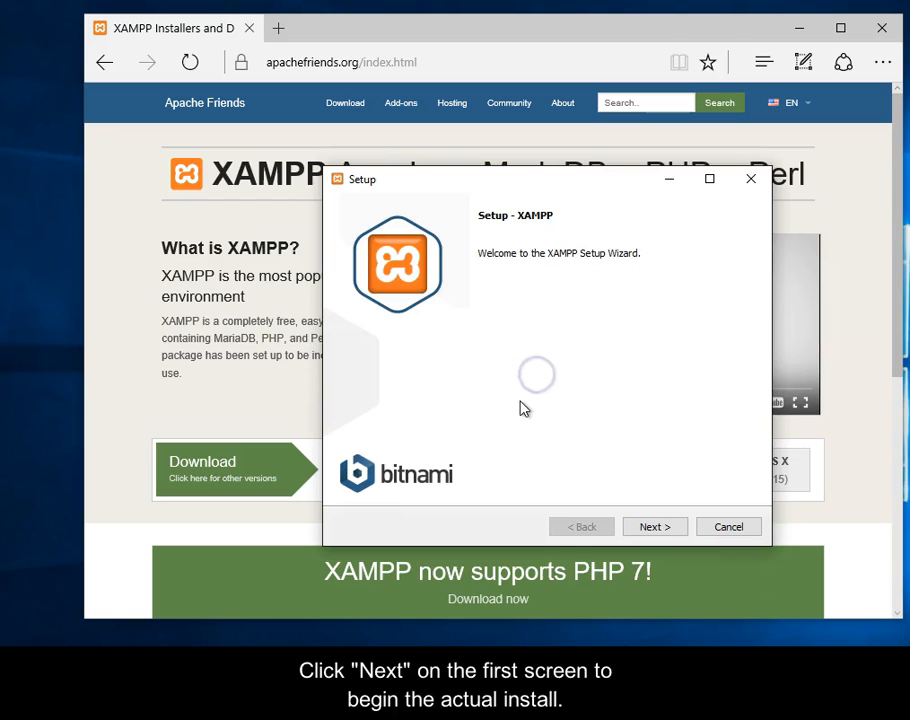
mouse_move(585, 468)
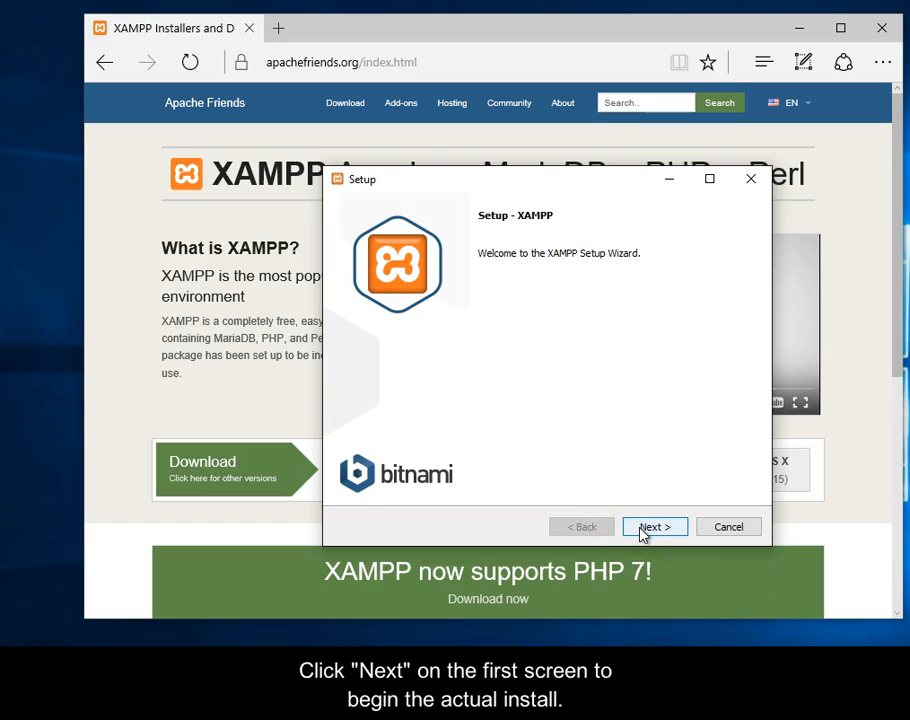
click(654, 527)
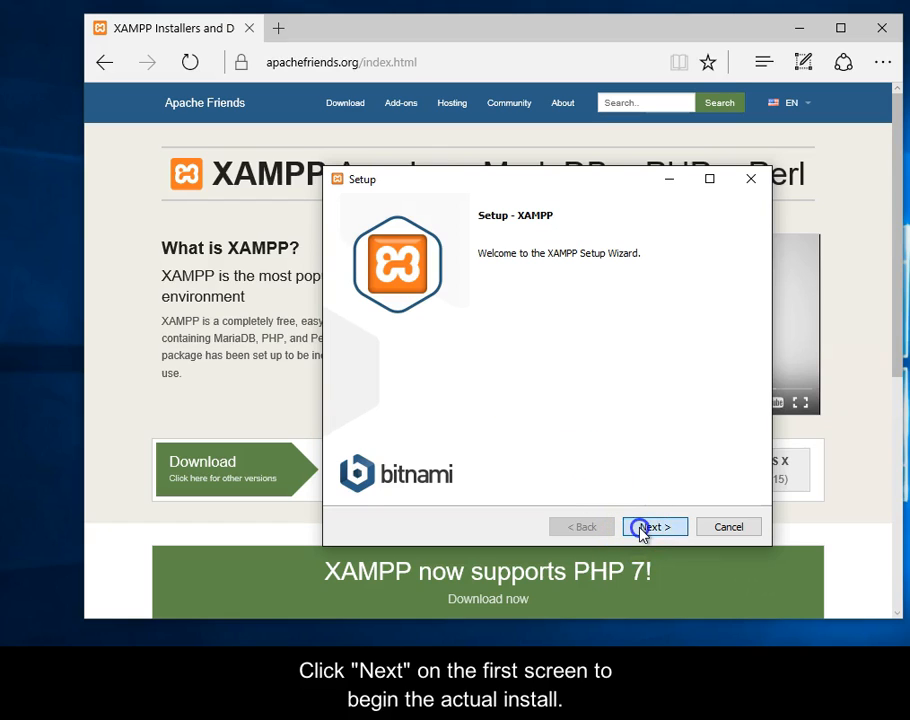
click(654, 527)
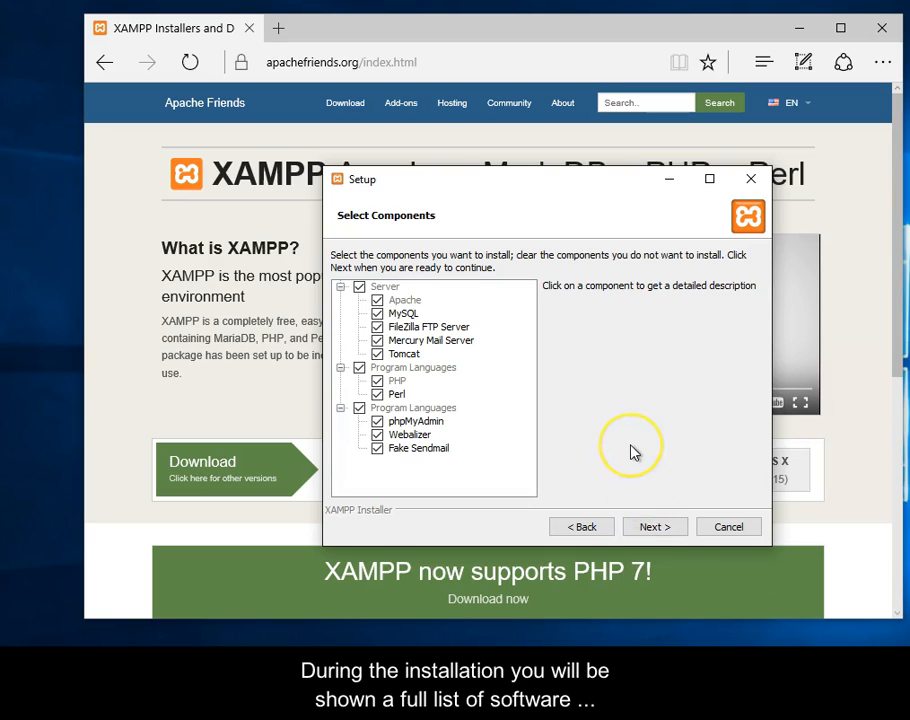
mouse_move(445, 365)
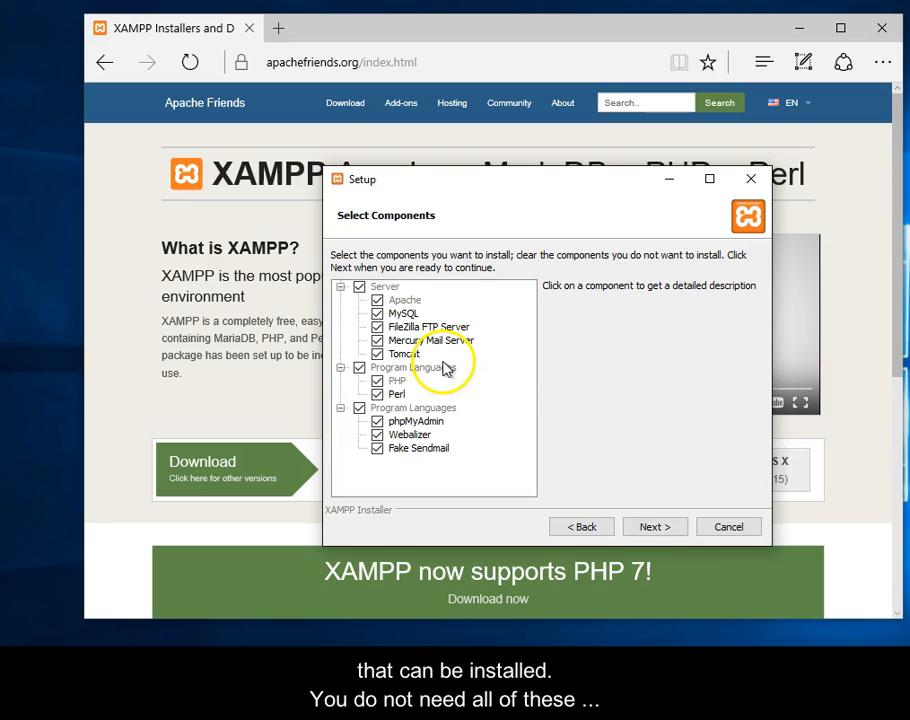
Uncheck FileZilla, Mercury, Fake Sendmail and other extras, keeping Apache, MySQL, PHP, phpMyAdmin.
click(429, 327)
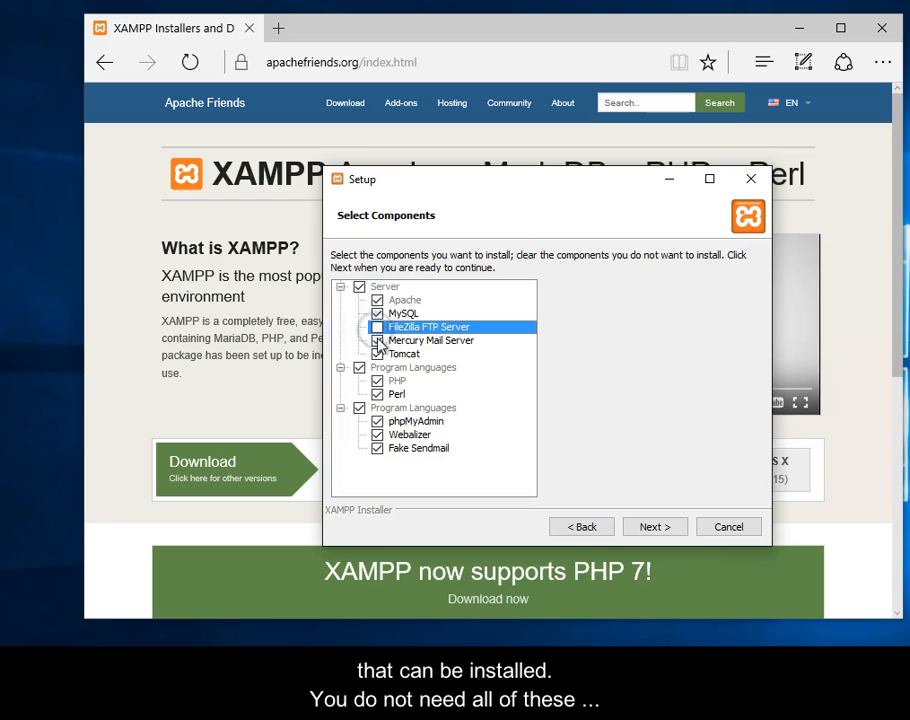
click(378, 354)
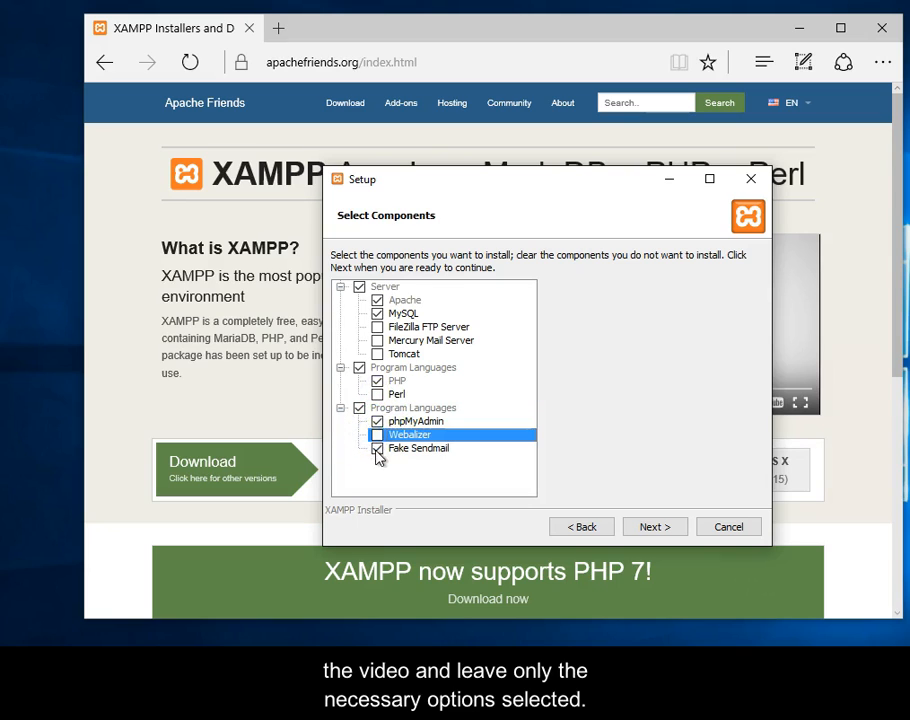
click(377, 448)
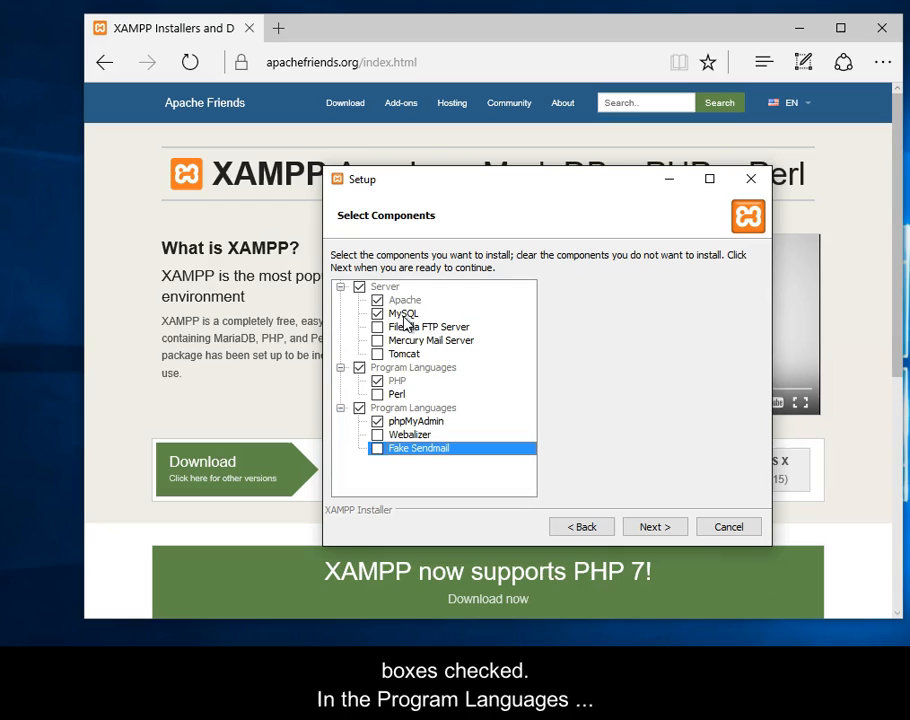
click(377, 393)
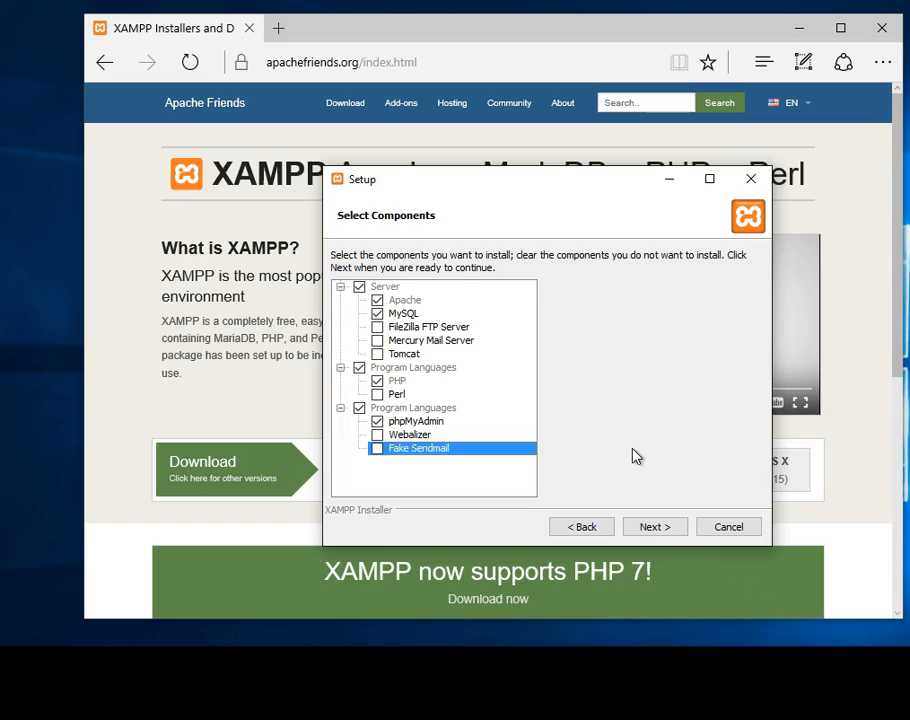
click(654, 527)
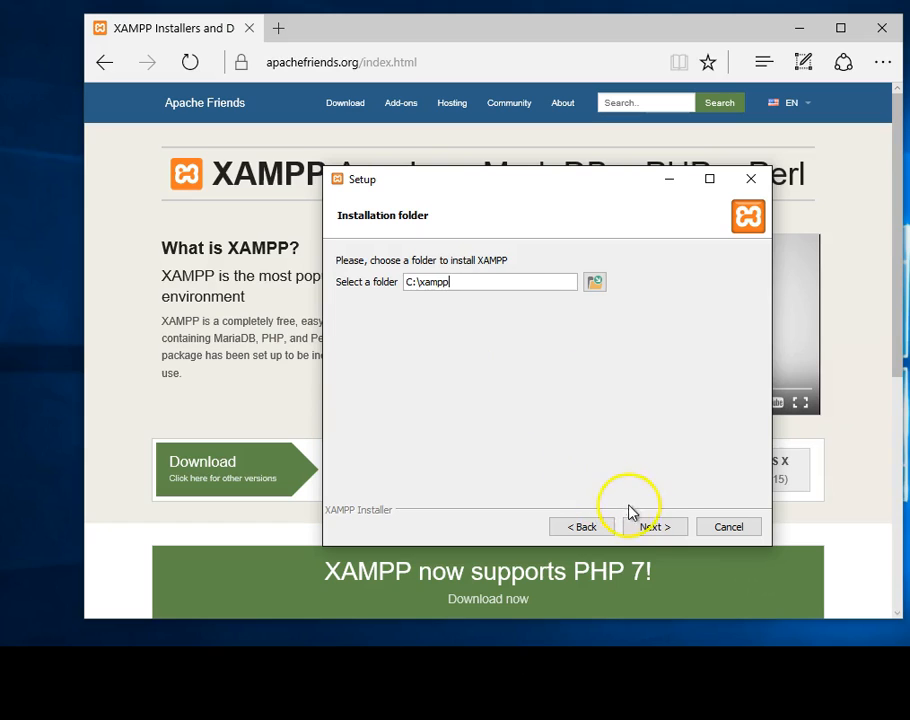
Accept C:\xampp as the installation folder and continue.
click(655, 527)
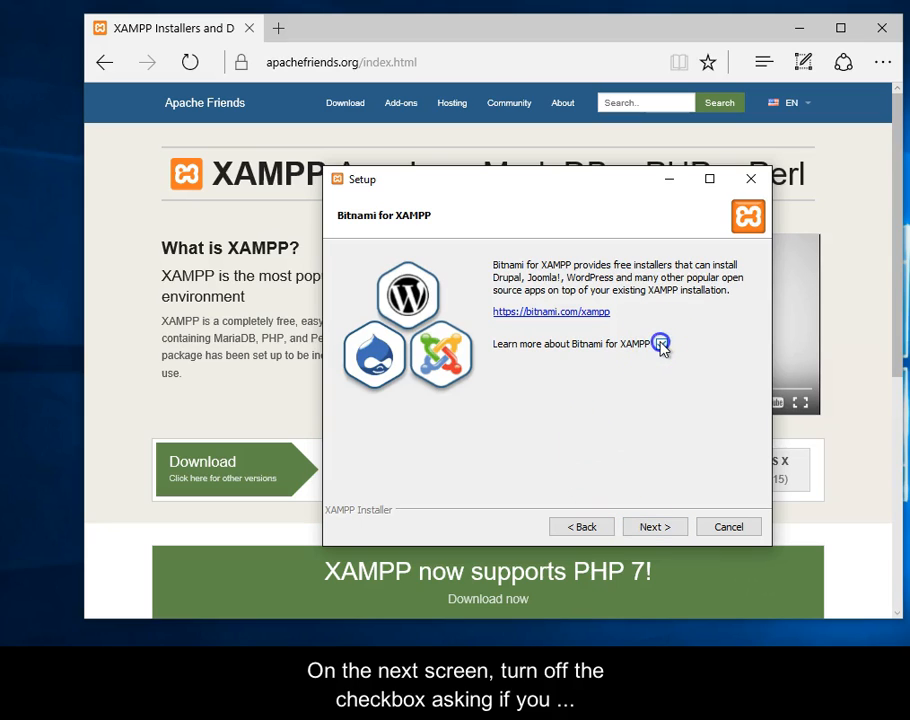
Turn off 'Learn more about Bitnami for XAMPP' and continue.
click(661, 344)
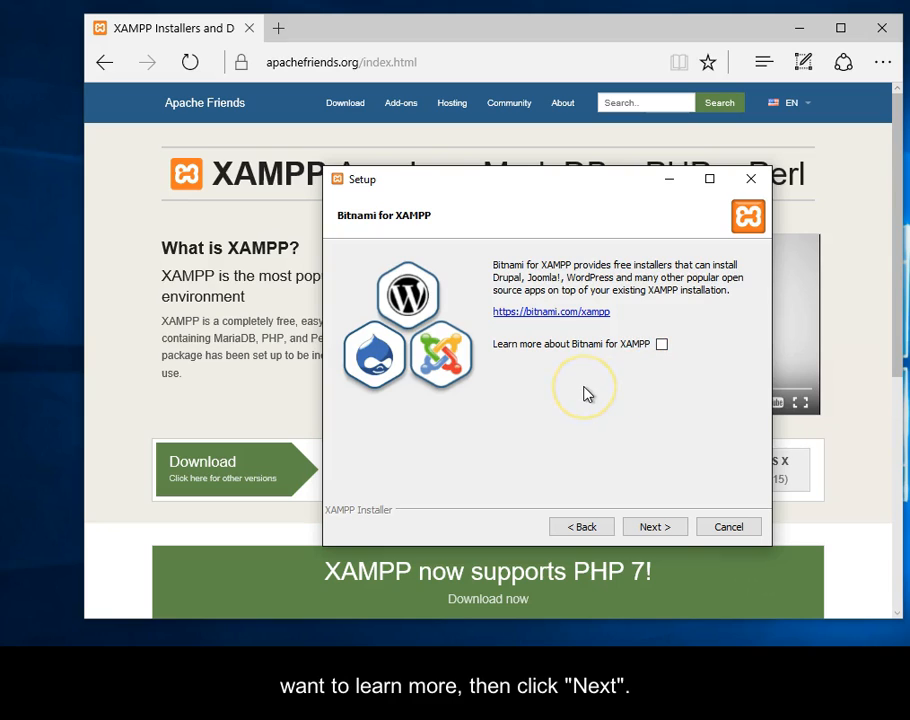
click(654, 526)
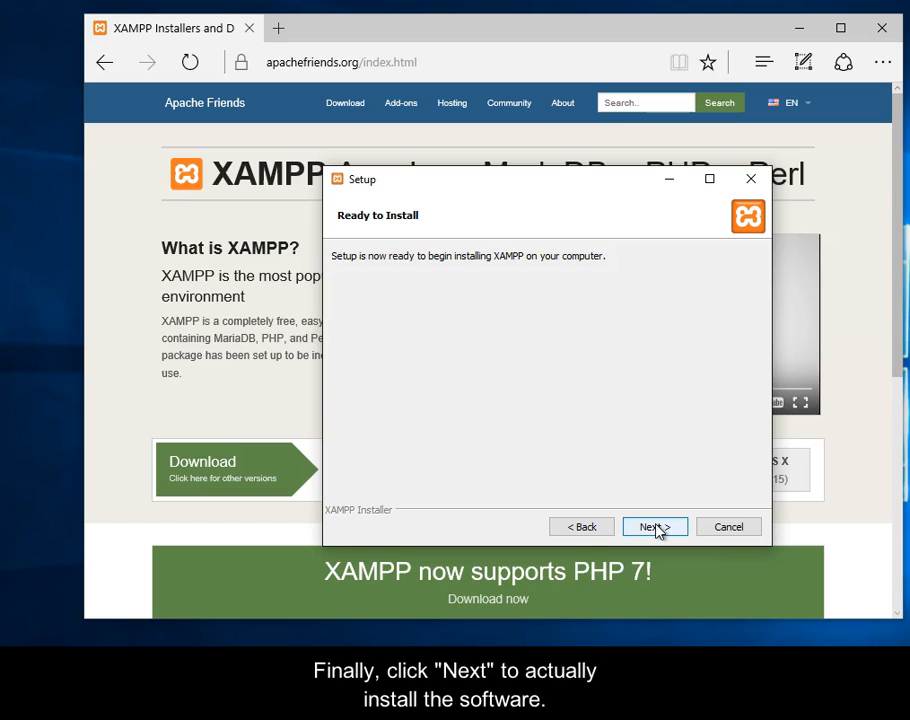
Install XAMPP and finish setup with the Control Panel launching.
click(655, 527)
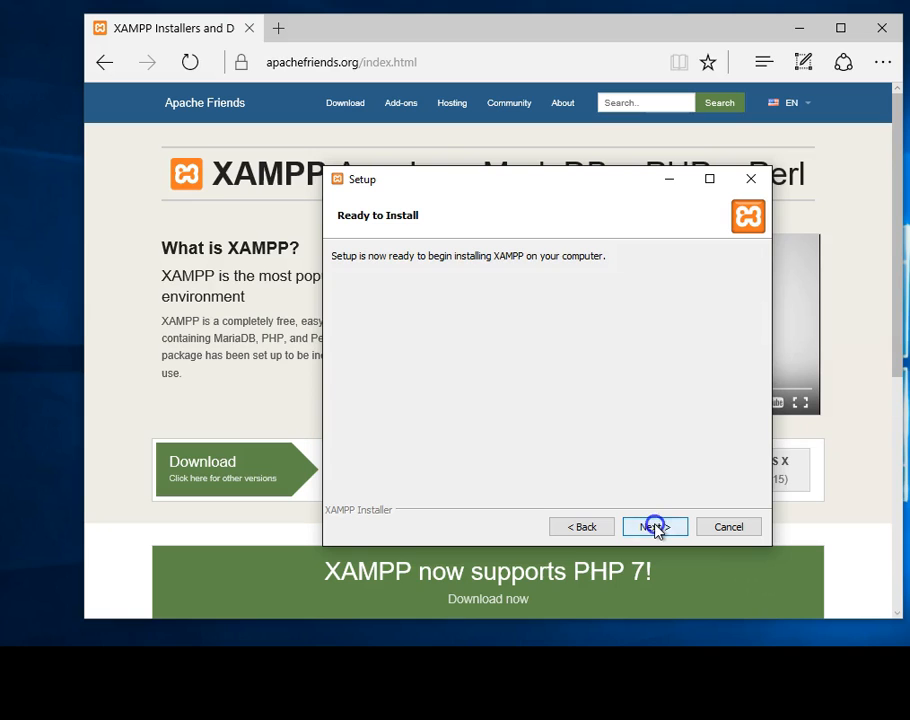
click(655, 527)
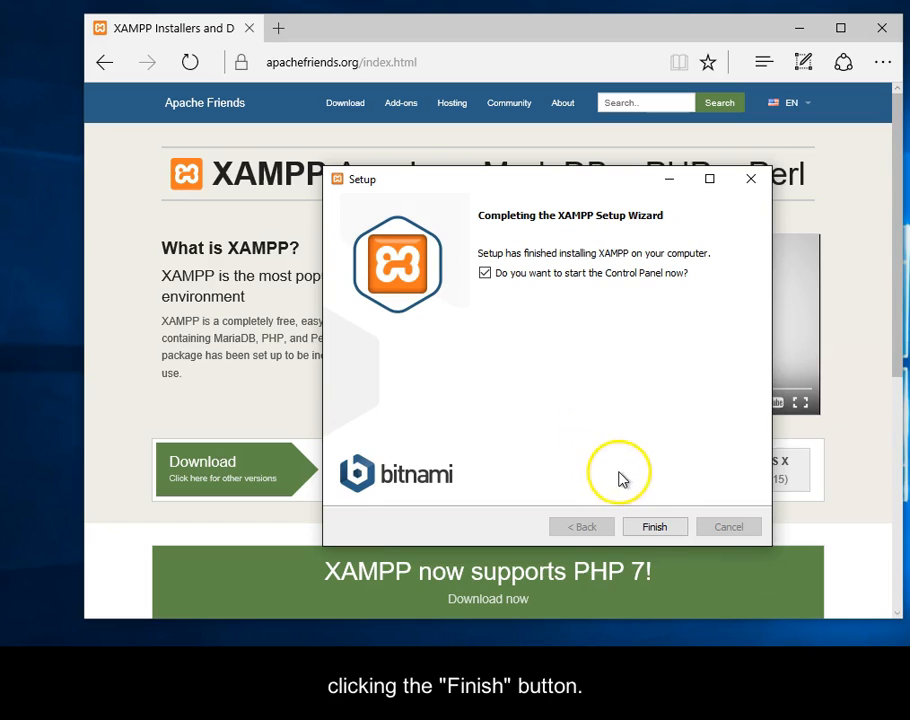
click(654, 526)
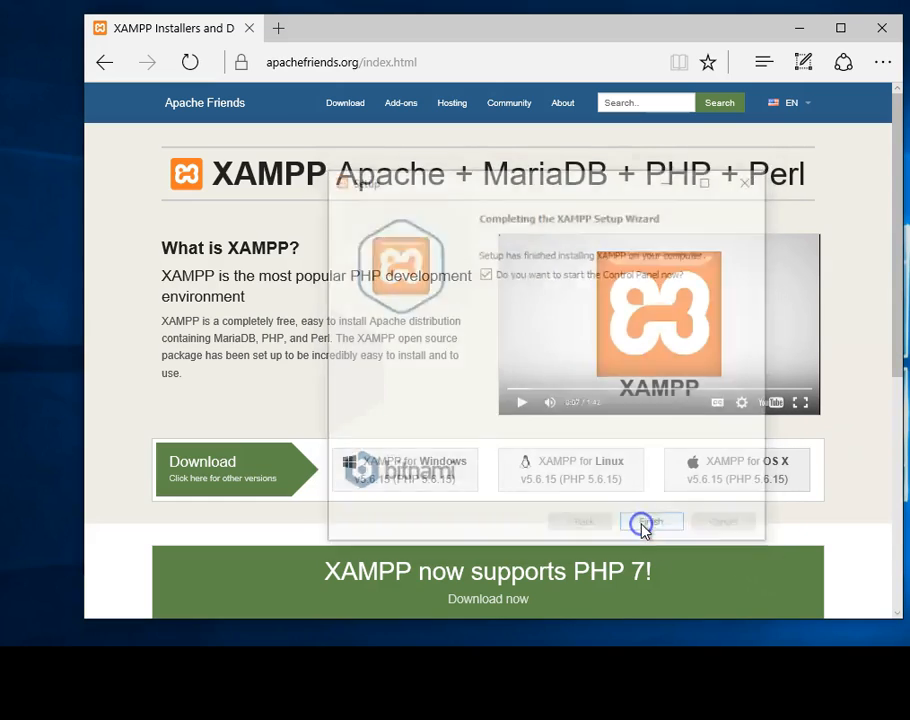
click(651, 521)
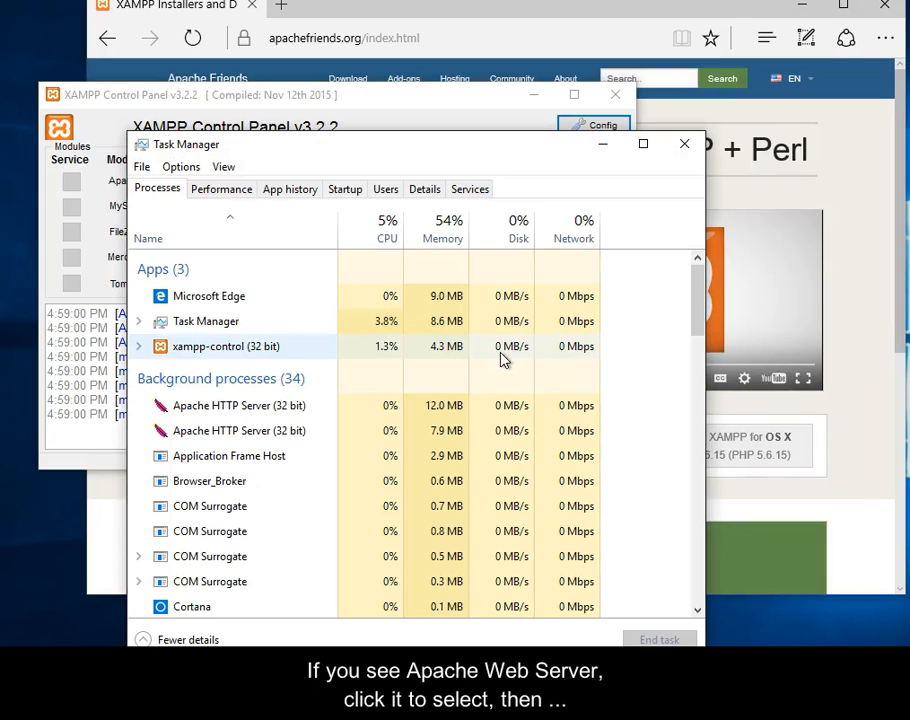
End both Apache HTTP Server (32 bit) processes in Task Manager.
click(239, 430)
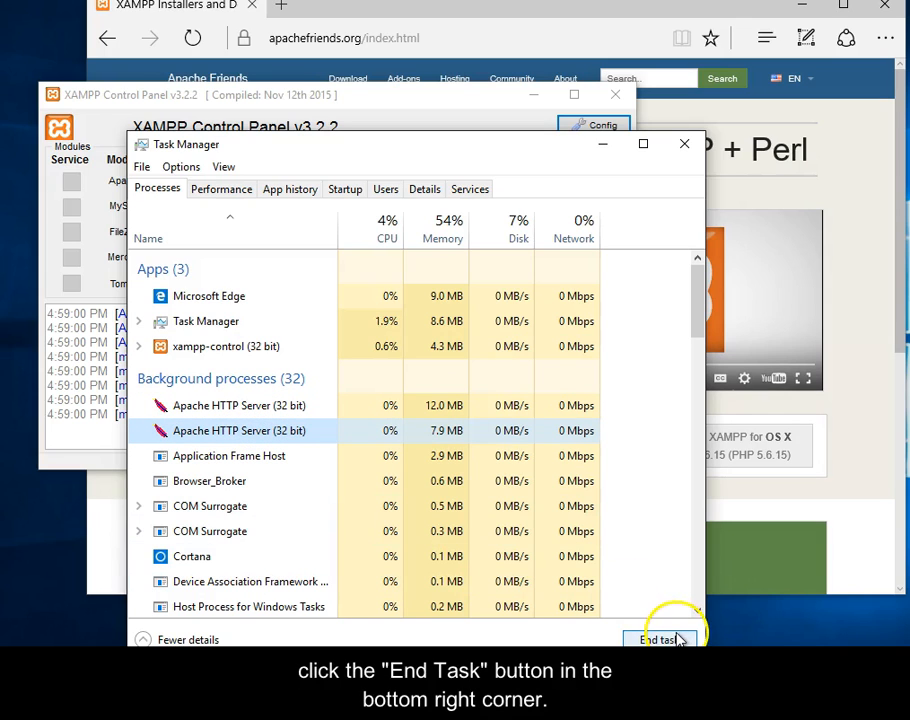
click(657, 639)
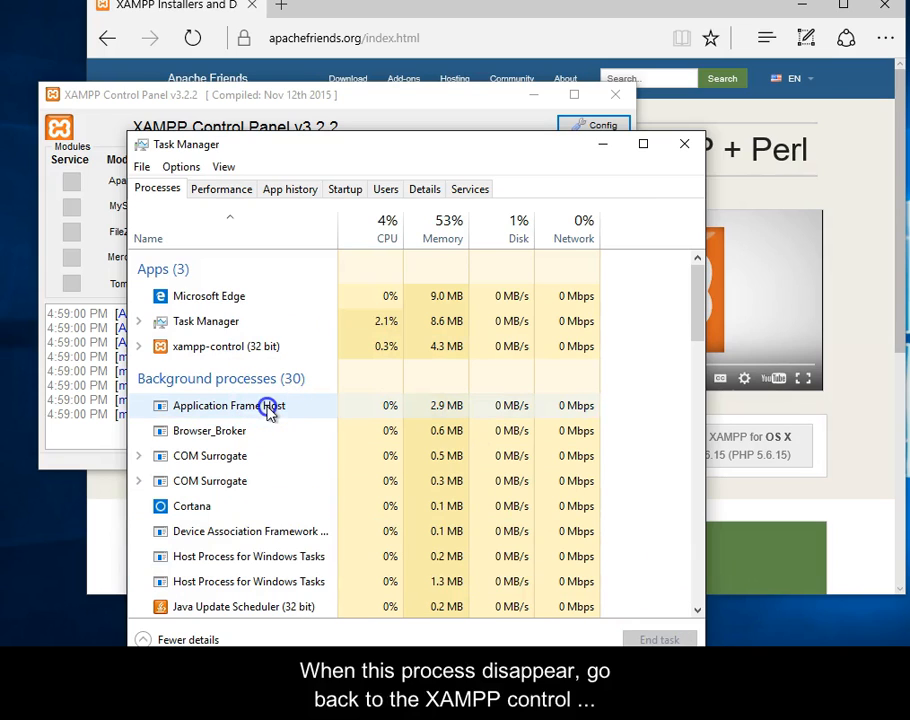
click(229, 405)
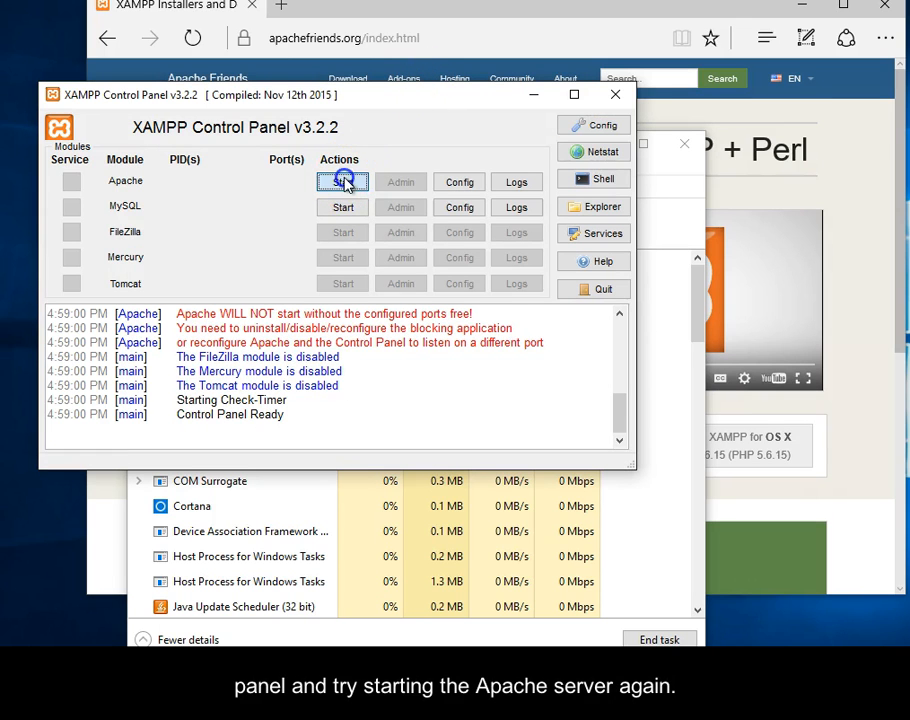
Start Apache on ports 80/443 and MySQL on port 3306.
click(343, 182)
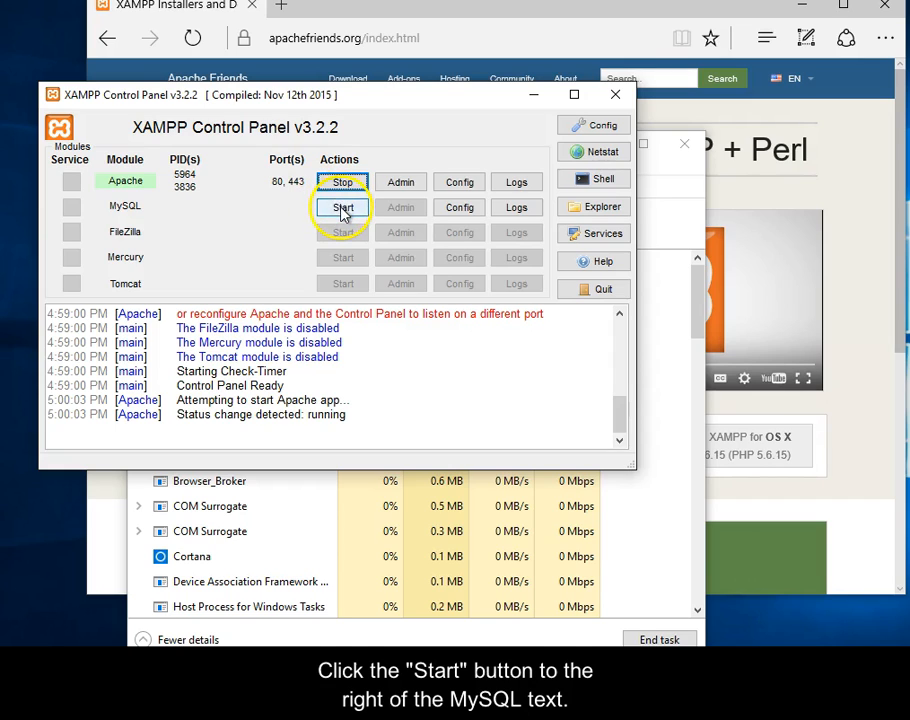
click(342, 207)
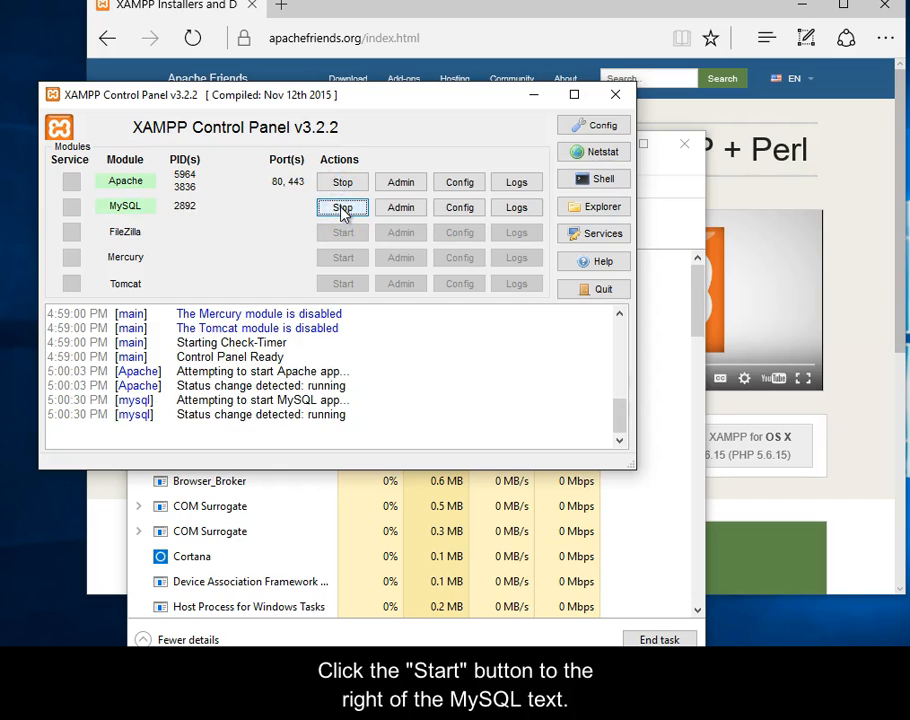
click(342, 207)
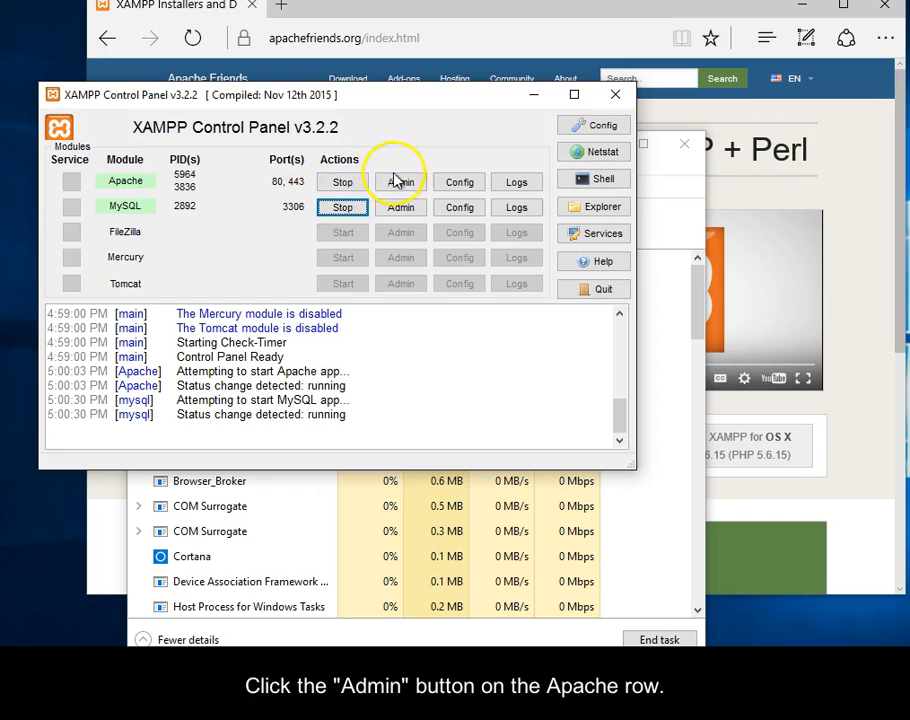
Open the Apache Admin dashboard at localhost from the Control Panel.
click(400, 182)
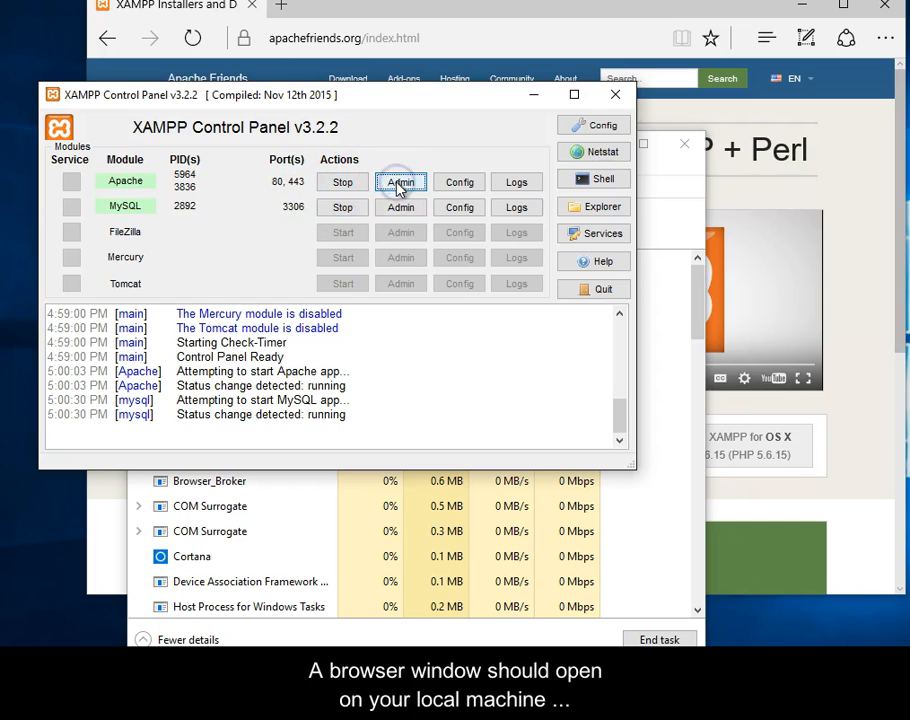
click(400, 182)
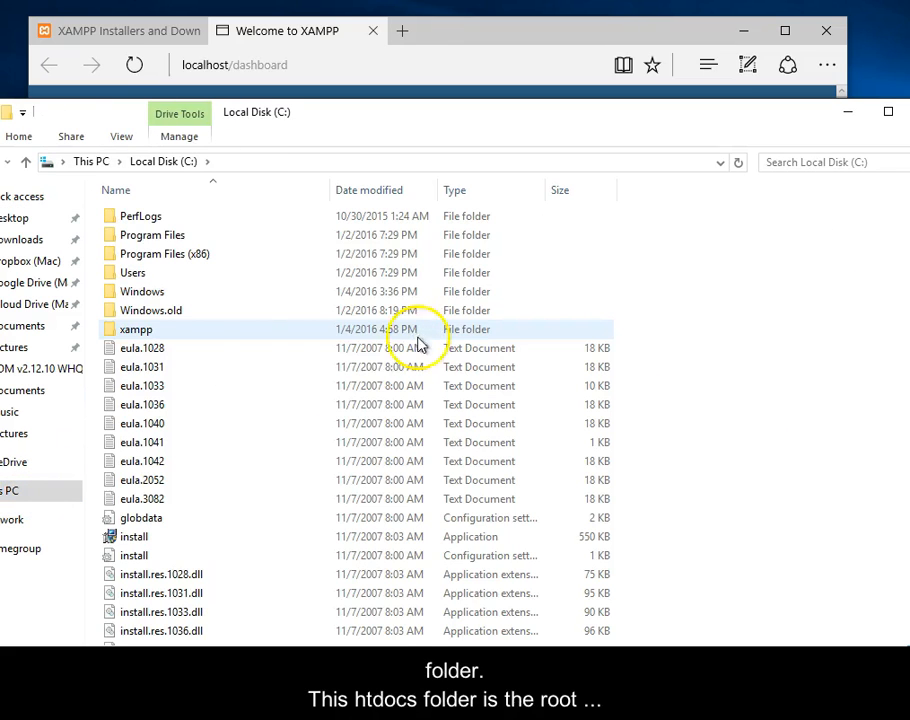
Navigate File Explorer into C:\xampp\htdocs, the web root.
double_click(135, 328)
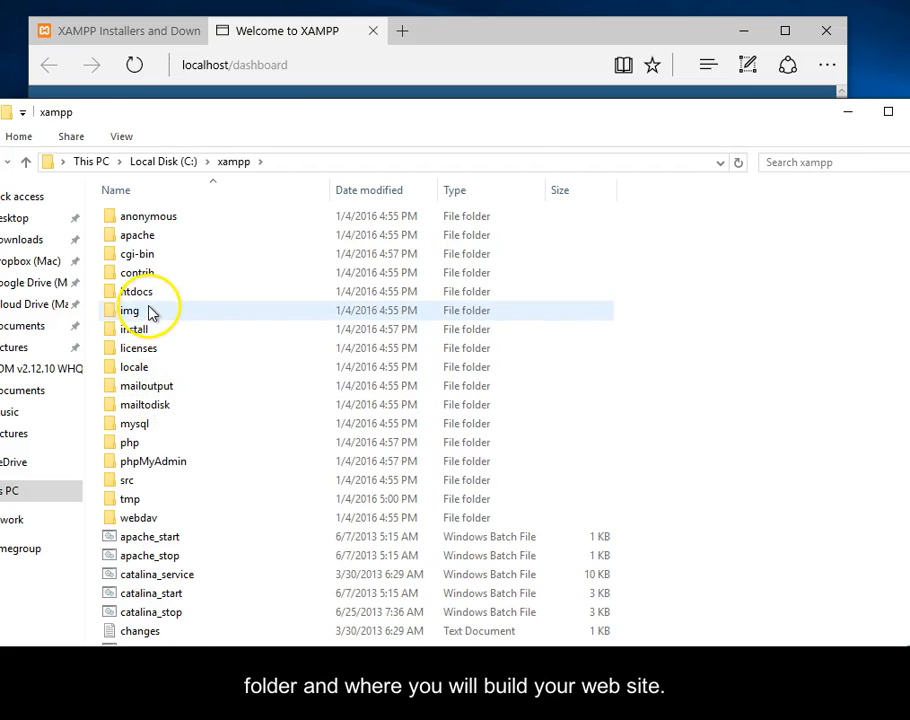
click(135, 291)
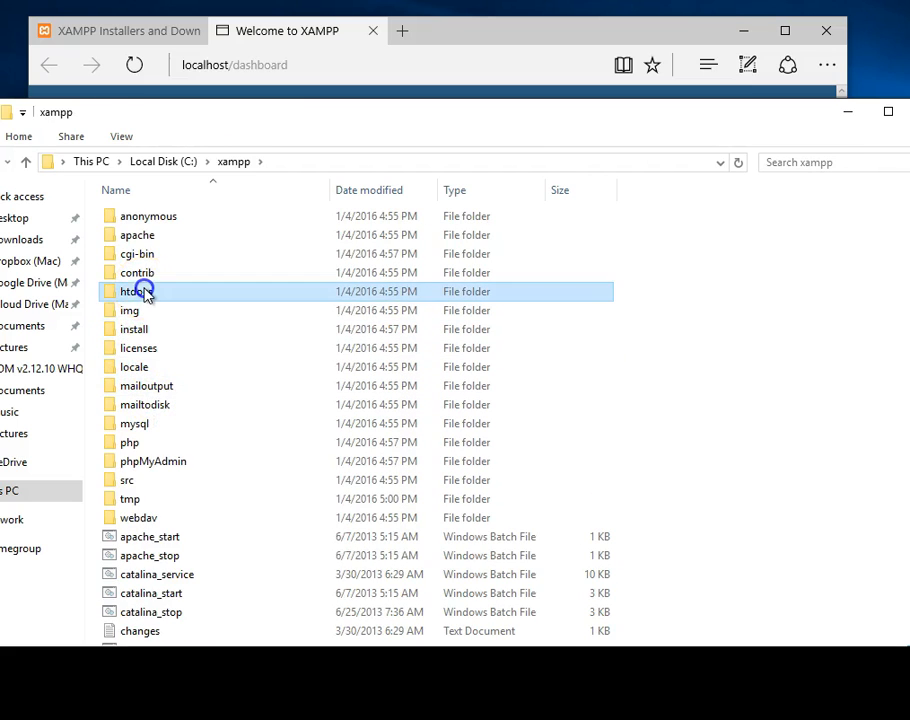
double_click(138, 291)
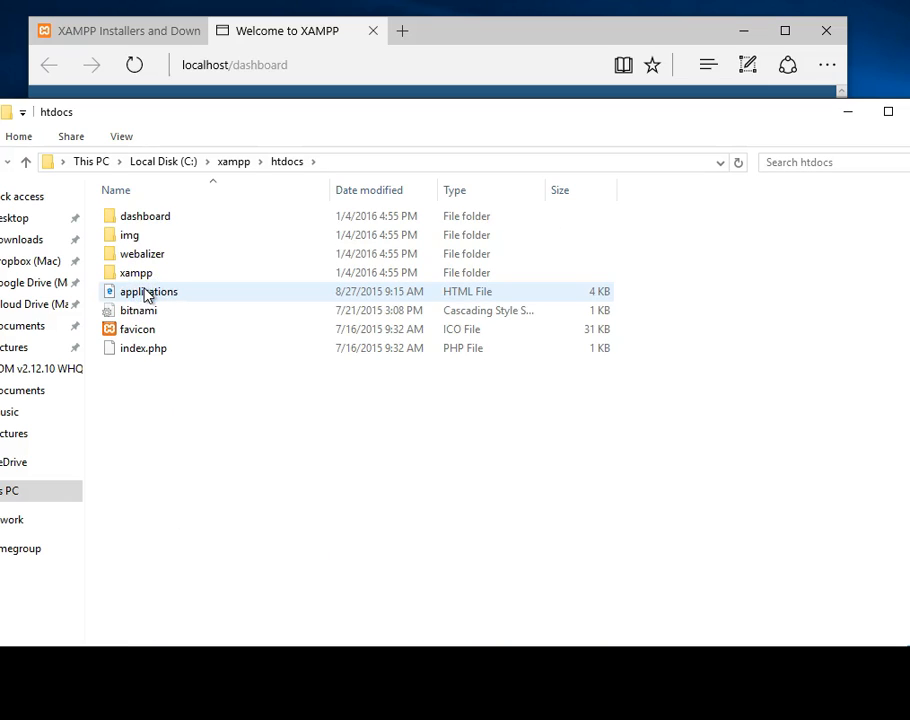
key(alt)
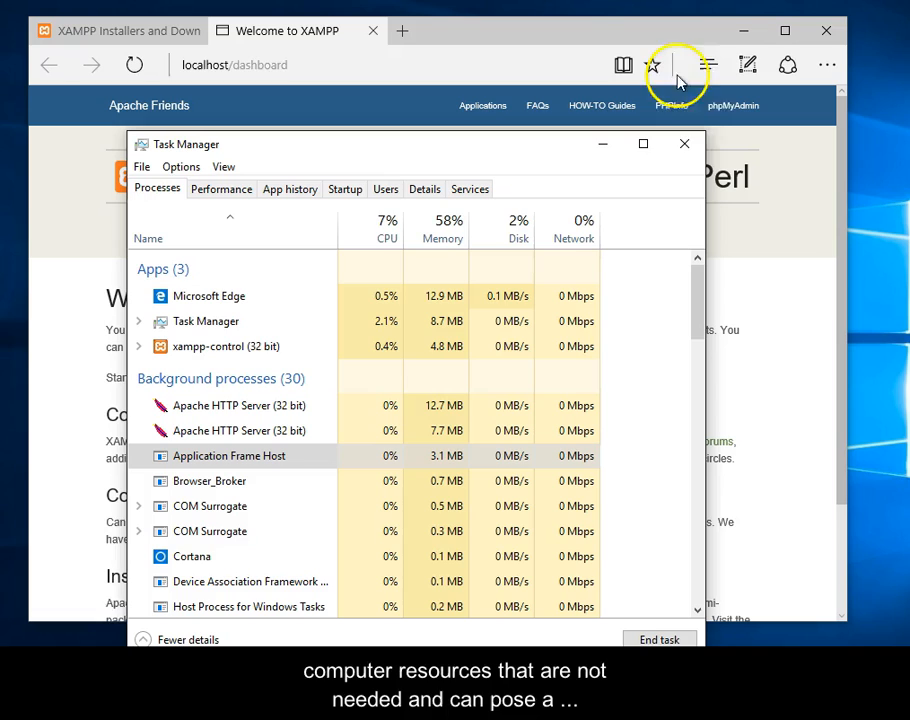
Check the Task Manager process list for running Apache HTTP Server processes.
click(684, 144)
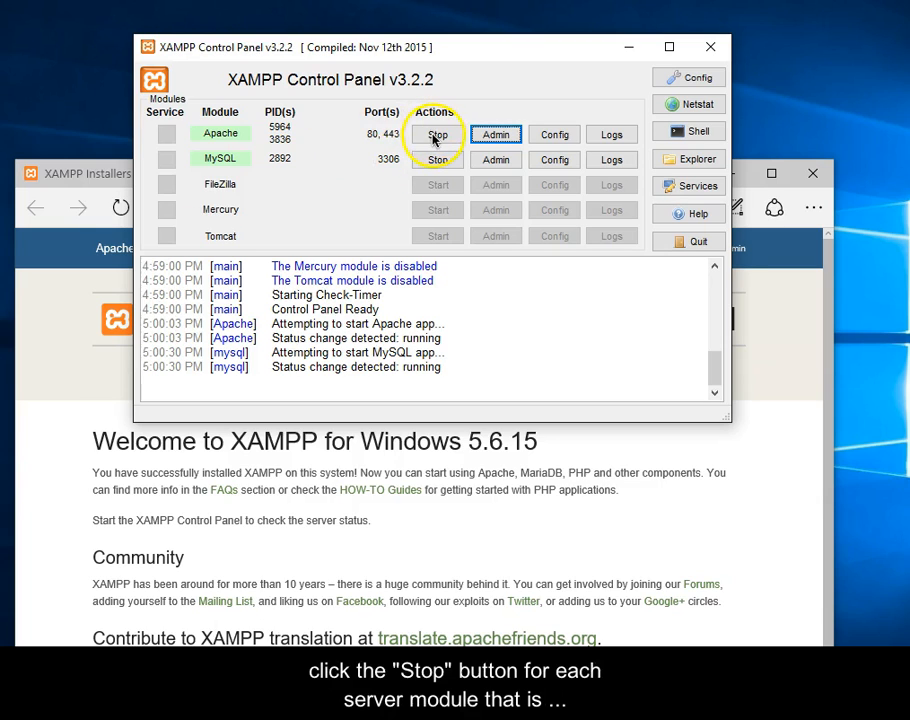
Stop the Apache and MySQL servers from their rows in the Control Panel.
click(437, 134)
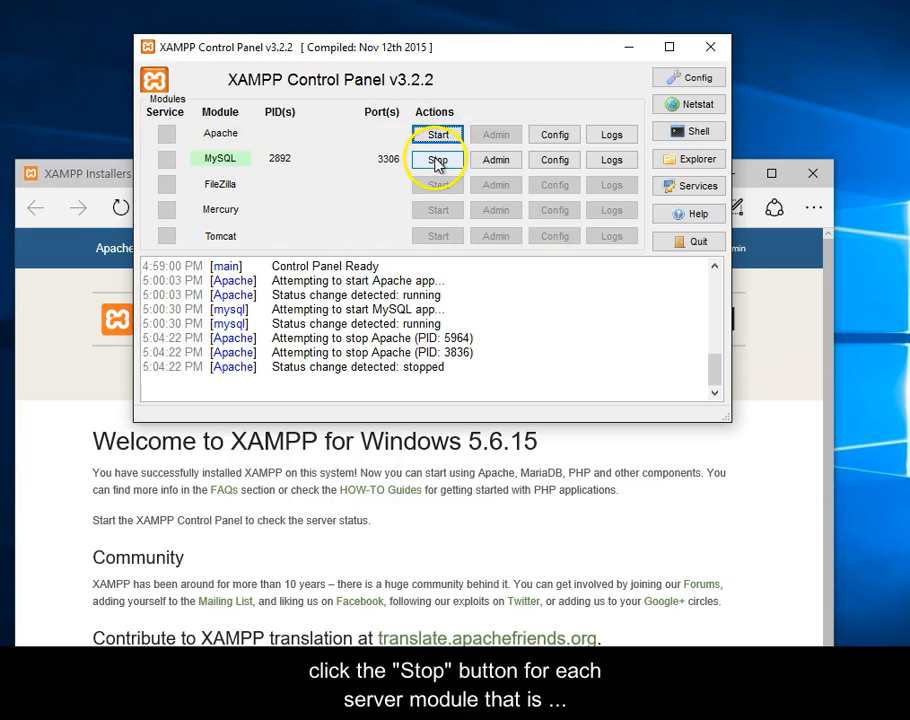
click(437, 160)
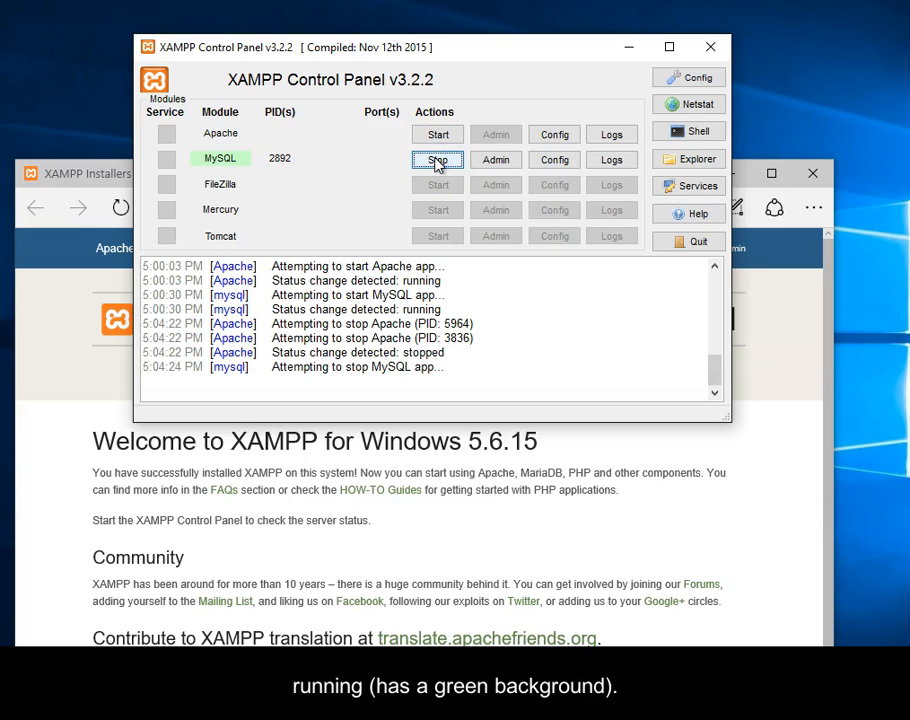
click(437, 160)
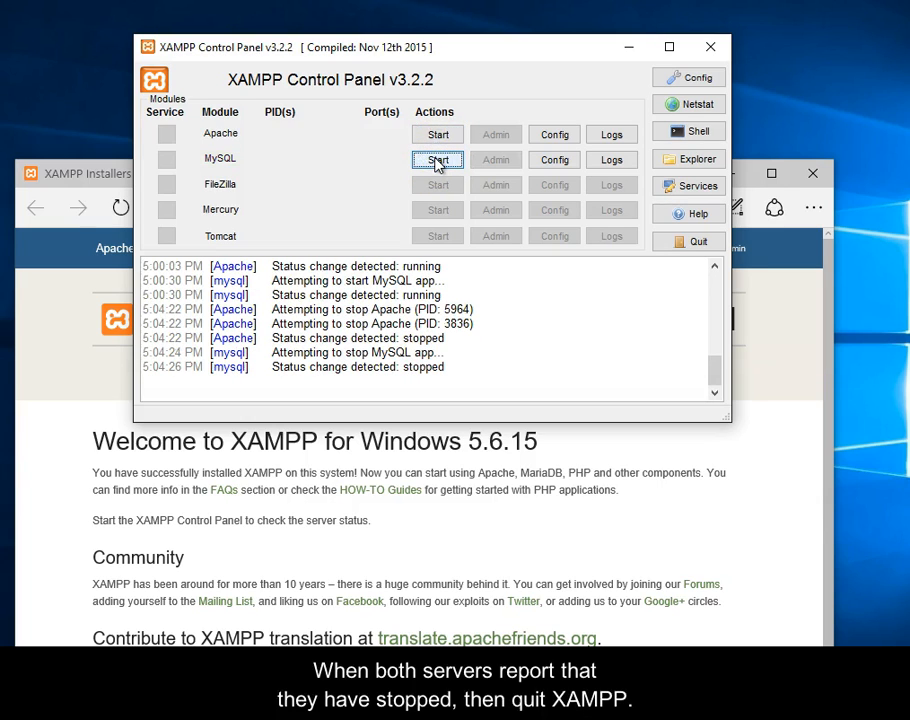